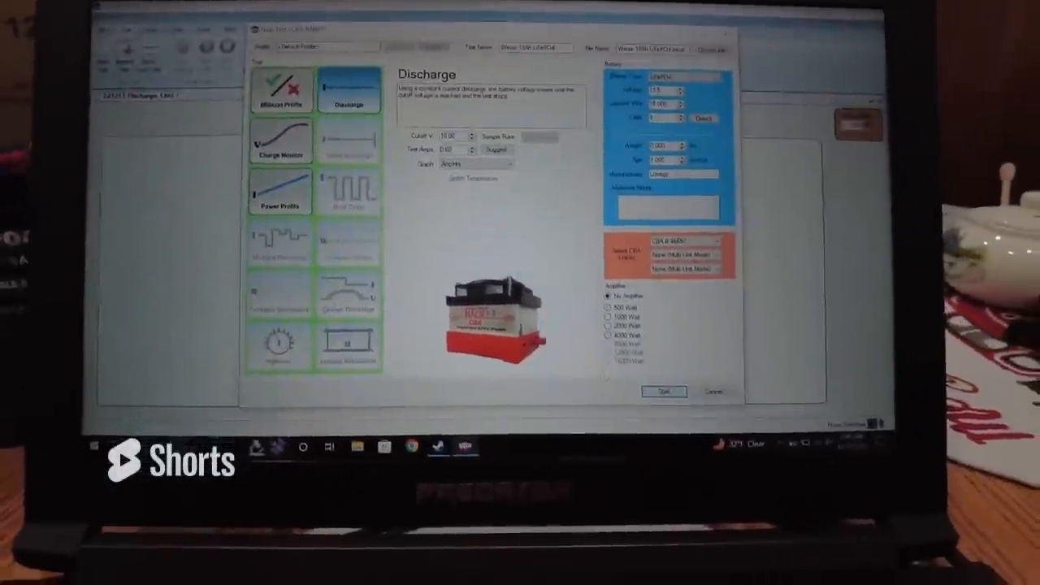
- Launch the discharge test from the setup dialog, bringing up the empty graph window
{"action": "left_click", "coordinate": [663, 392]}
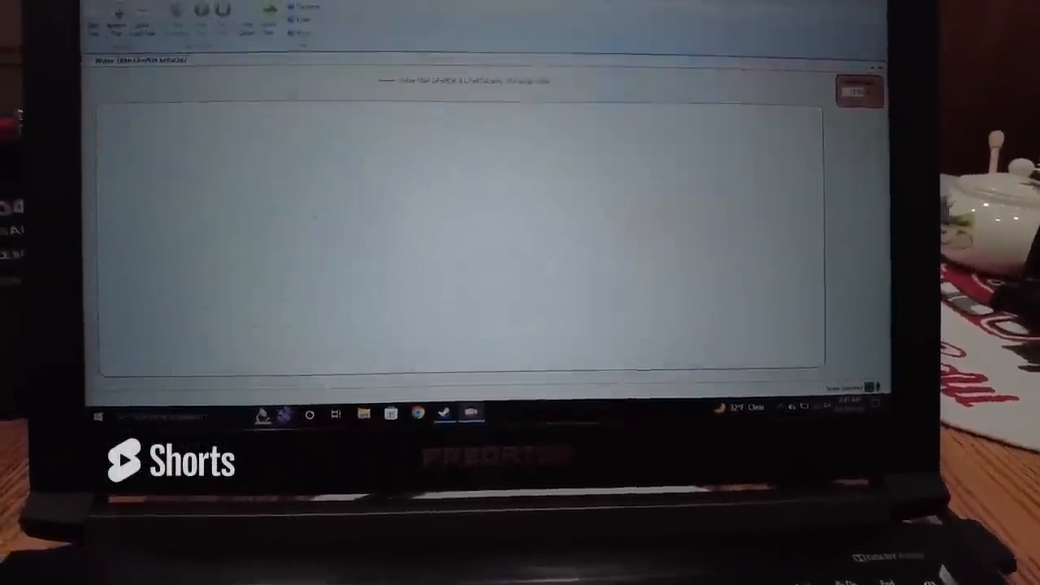